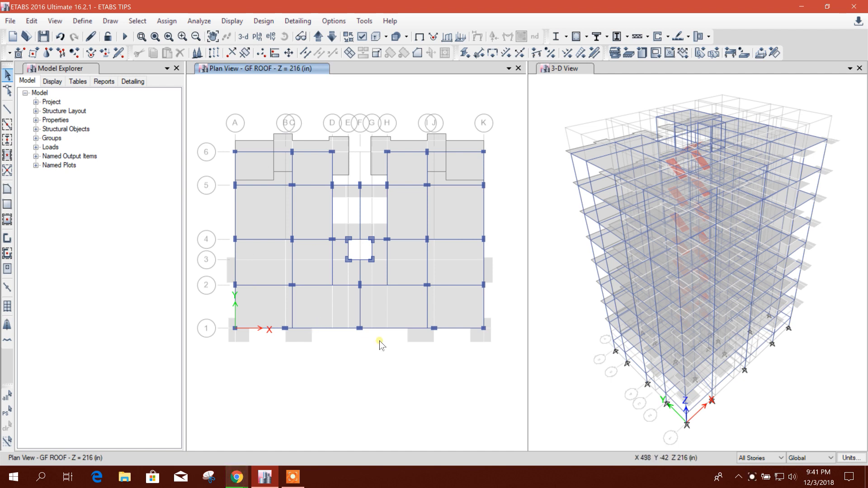
mouse_move(478, 382)
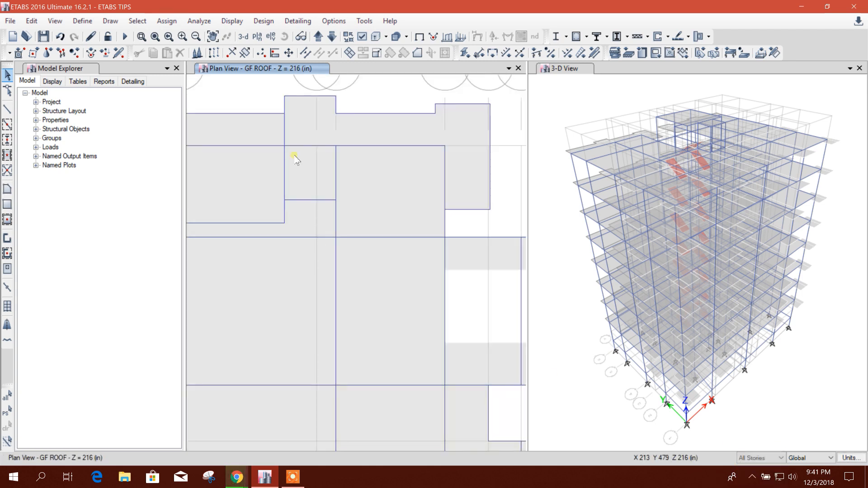
Select the nine GF ROOF beams in 3D view, then return to the GF ROOF plan
left_click(301, 36)
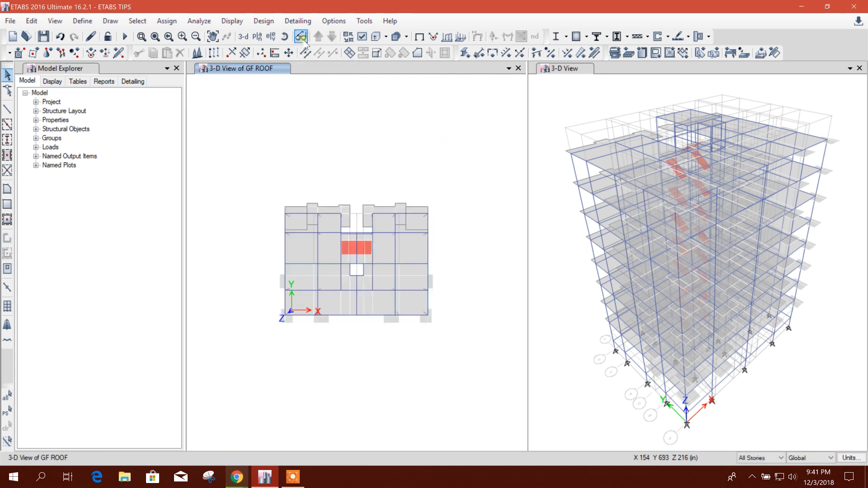
mouse_move(302, 36)
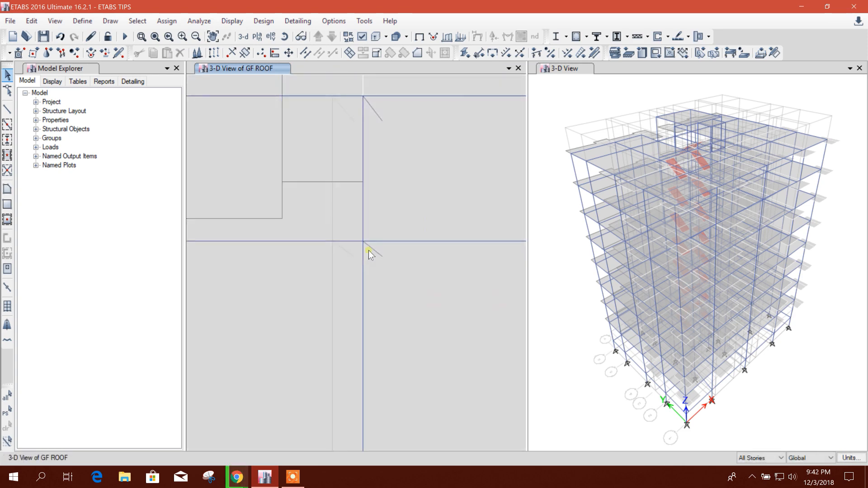
left_click(630, 183)
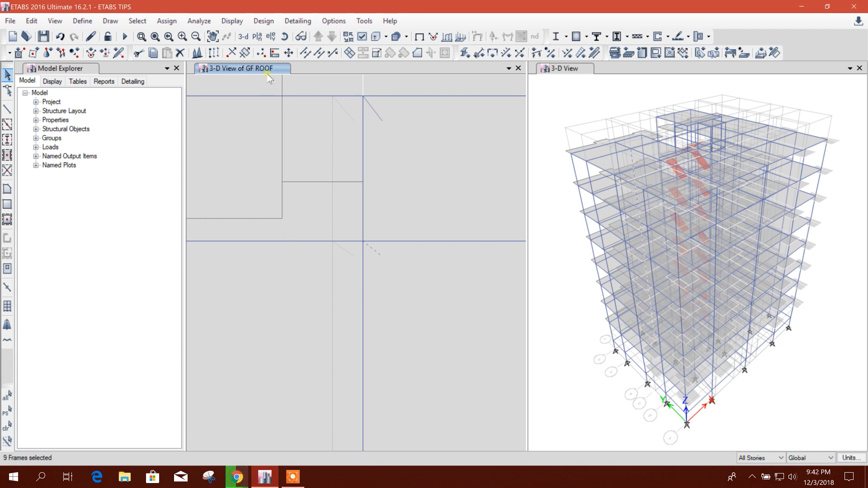
mouse_move(301, 37)
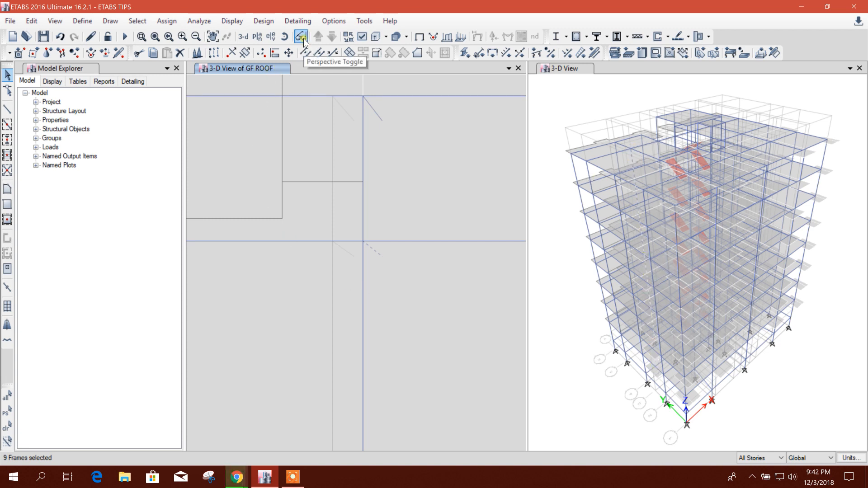
left_click(301, 36)
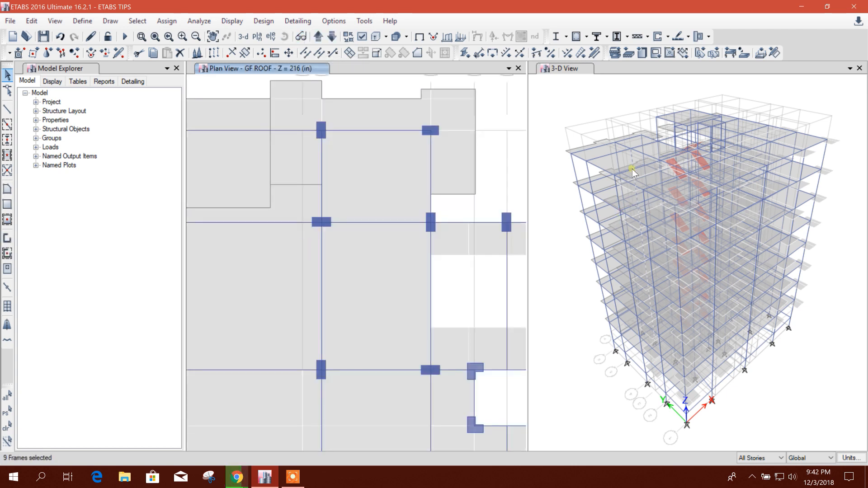
mouse_move(268, 99)
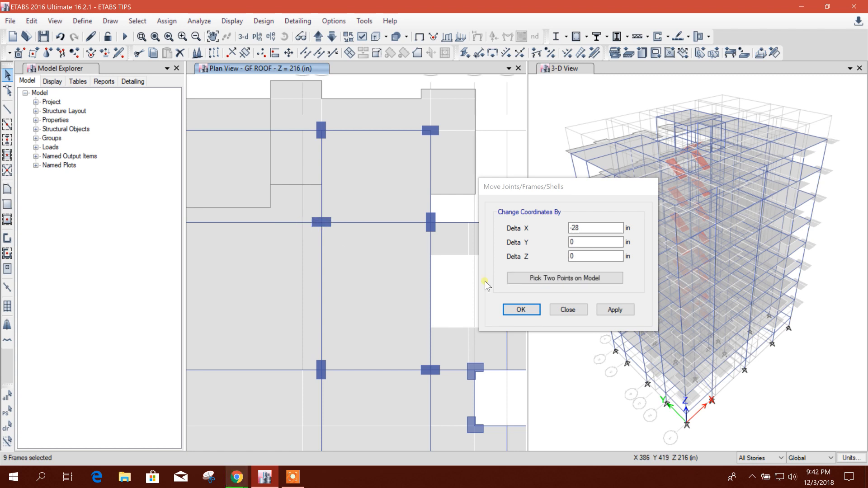
Move the nine selected frames 28 in in negative X (Delta X -28)
left_click(615, 310)
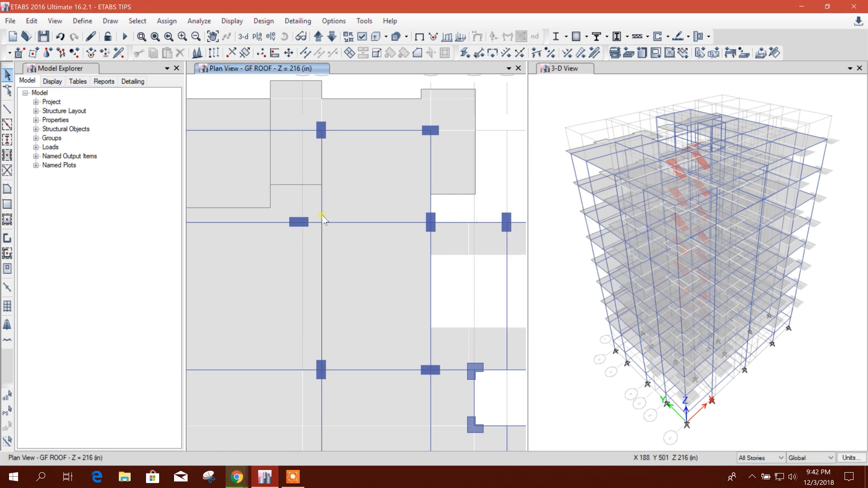
mouse_move(470, 249)
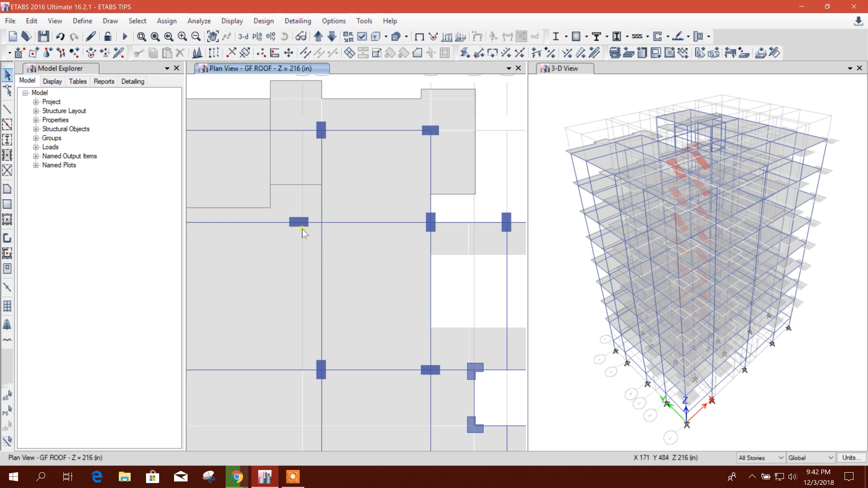
mouse_move(219, 120)
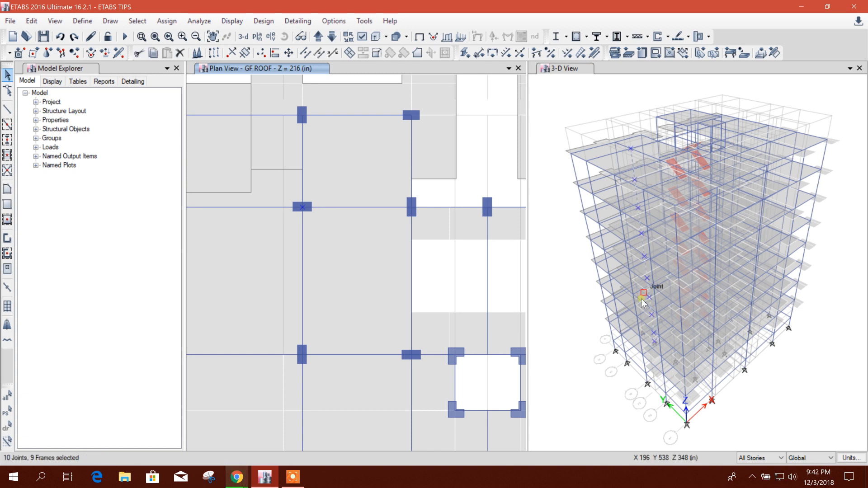
mouse_move(636, 151)
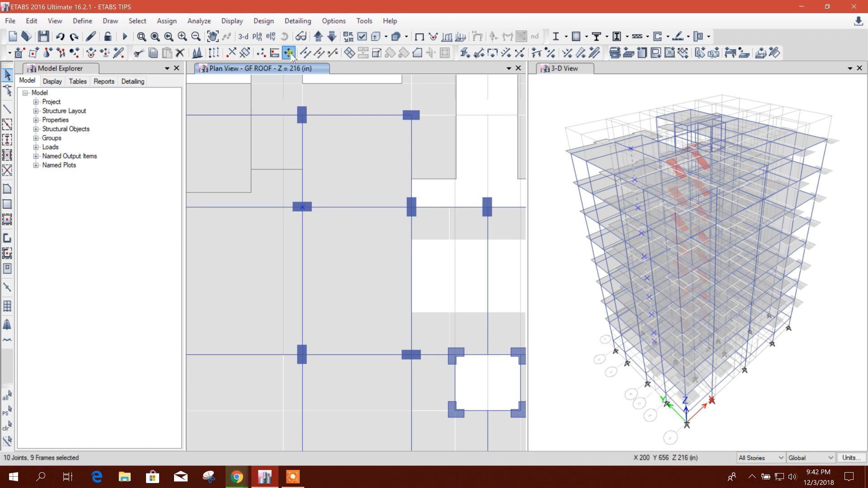
left_click(288, 53)
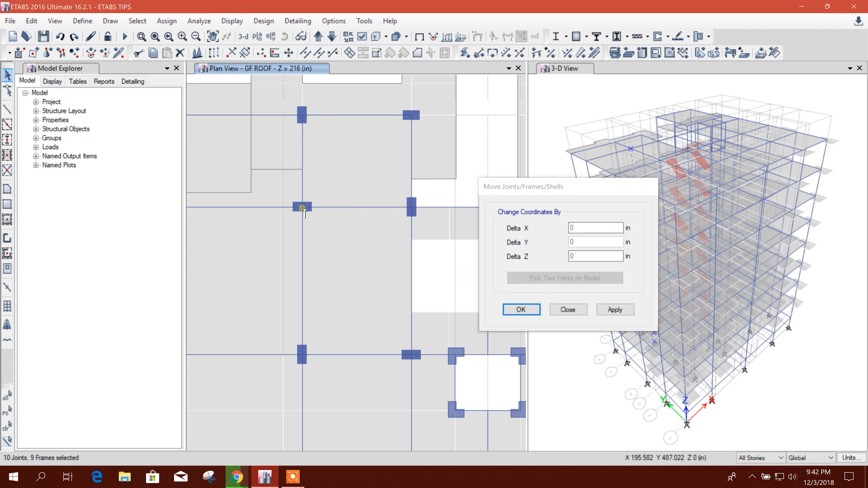
type("-24")
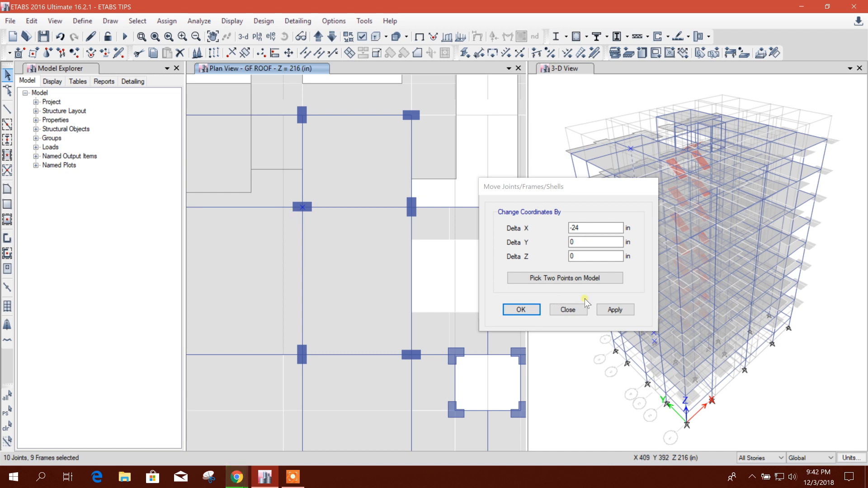
left_click(615, 309)
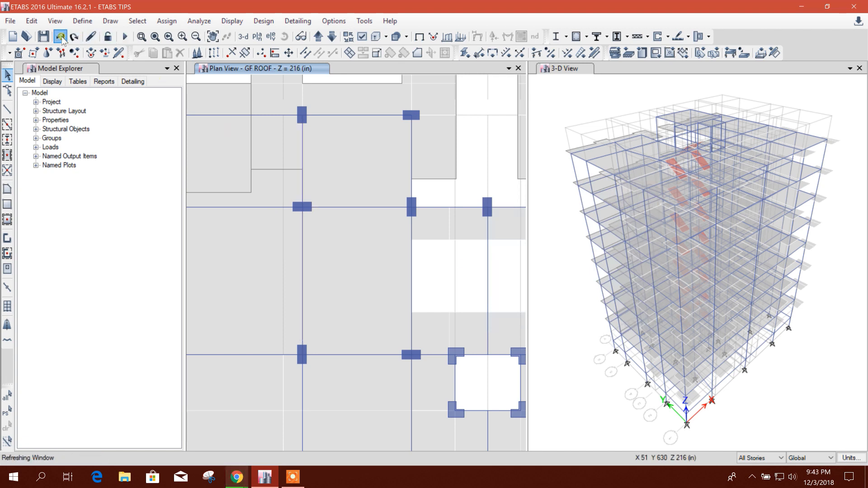
mouse_move(59, 36)
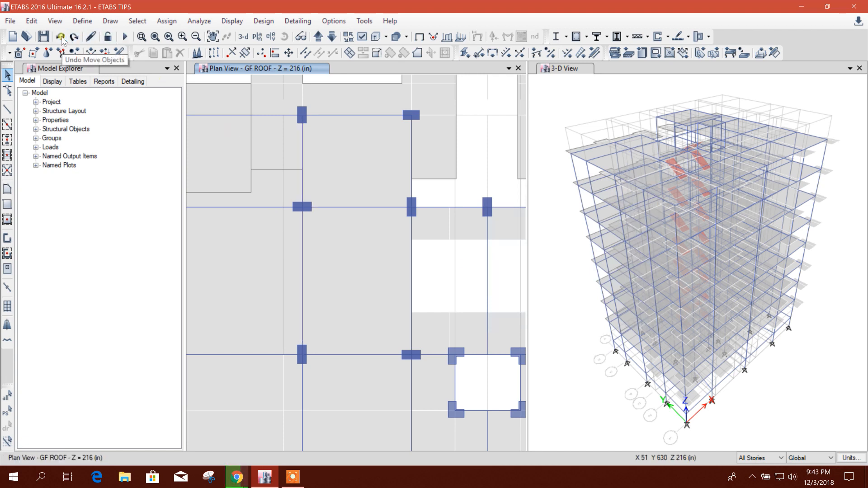
left_click(61, 37)
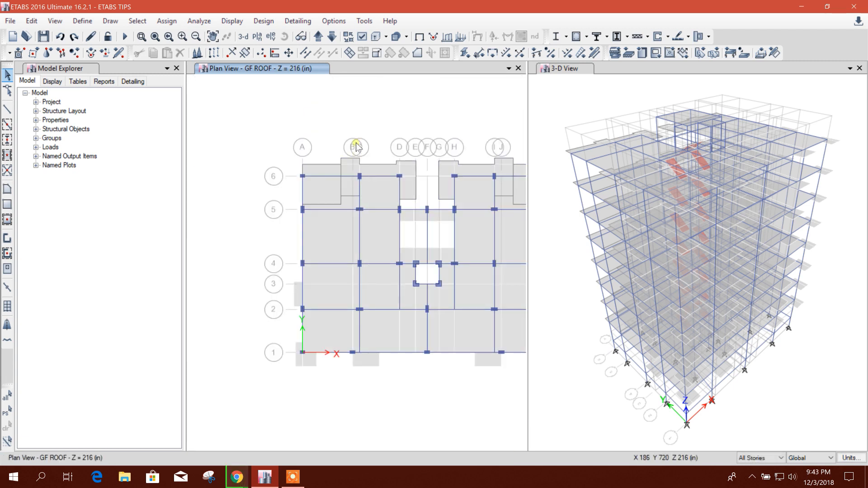
Select the grid C columns and beams on all stories and move them -24 in in X
left_click_drag(356, 143, 370, 328)
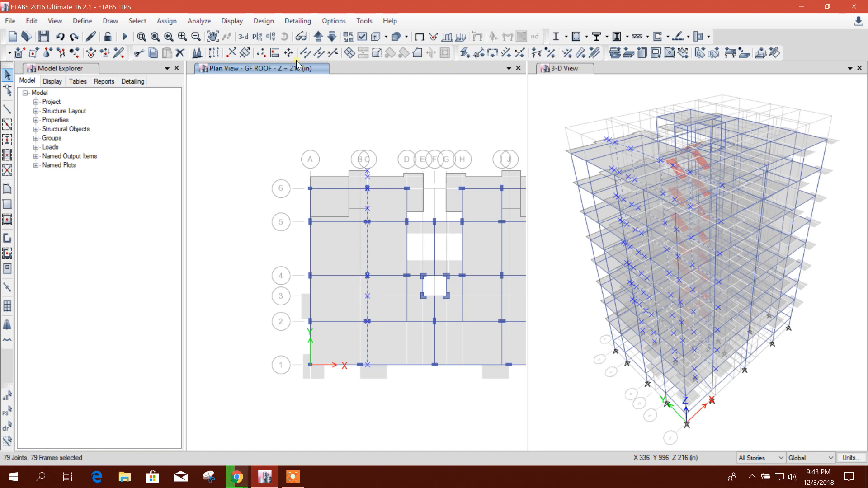
left_click(288, 53)
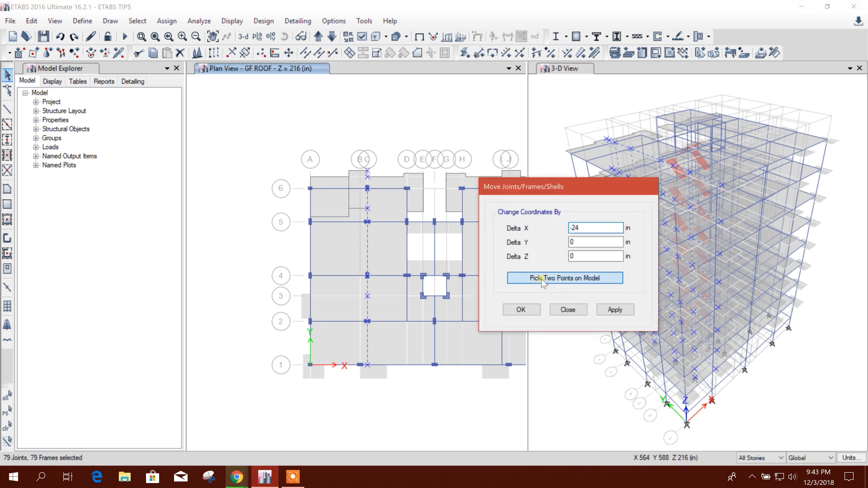
left_click(564, 277)
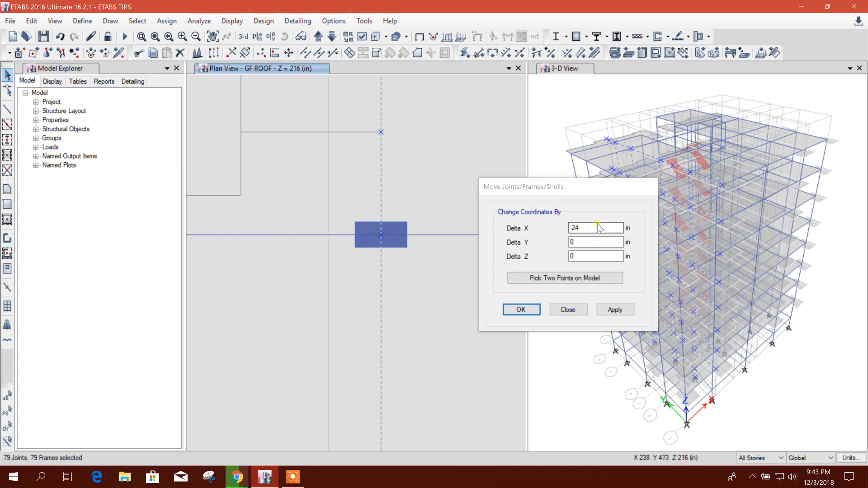
left_click(615, 309)
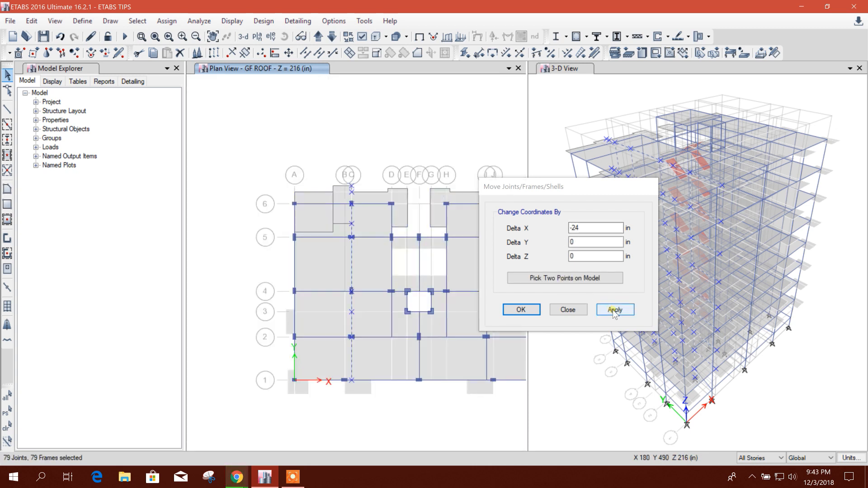